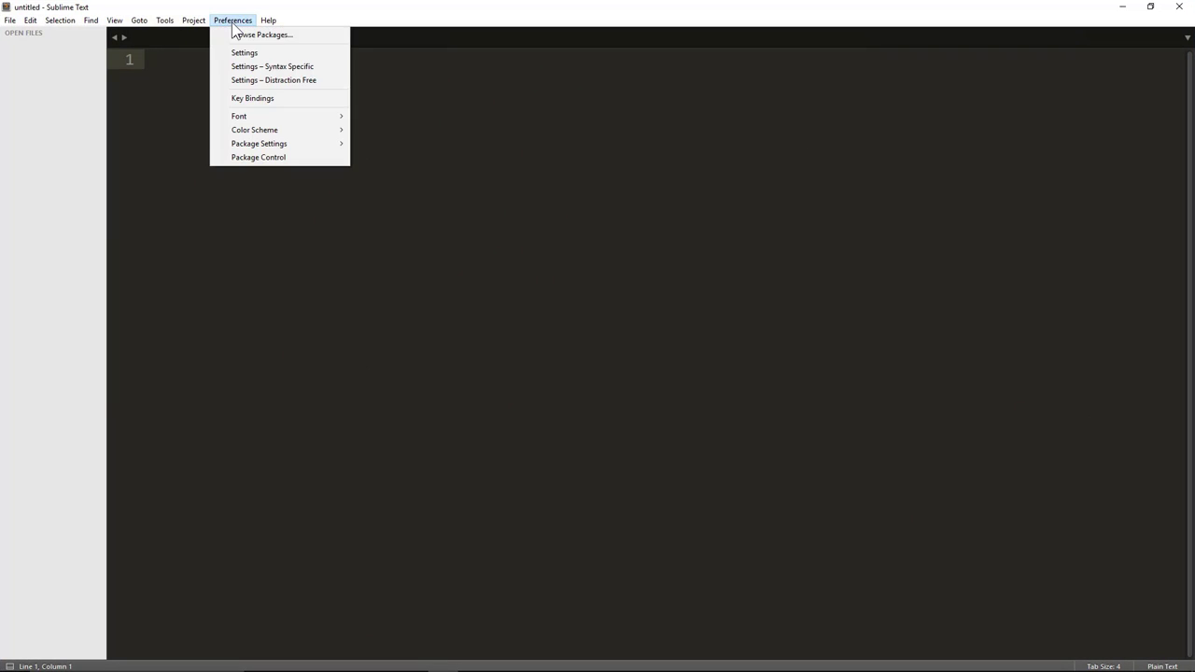
mouse_move(259, 143)
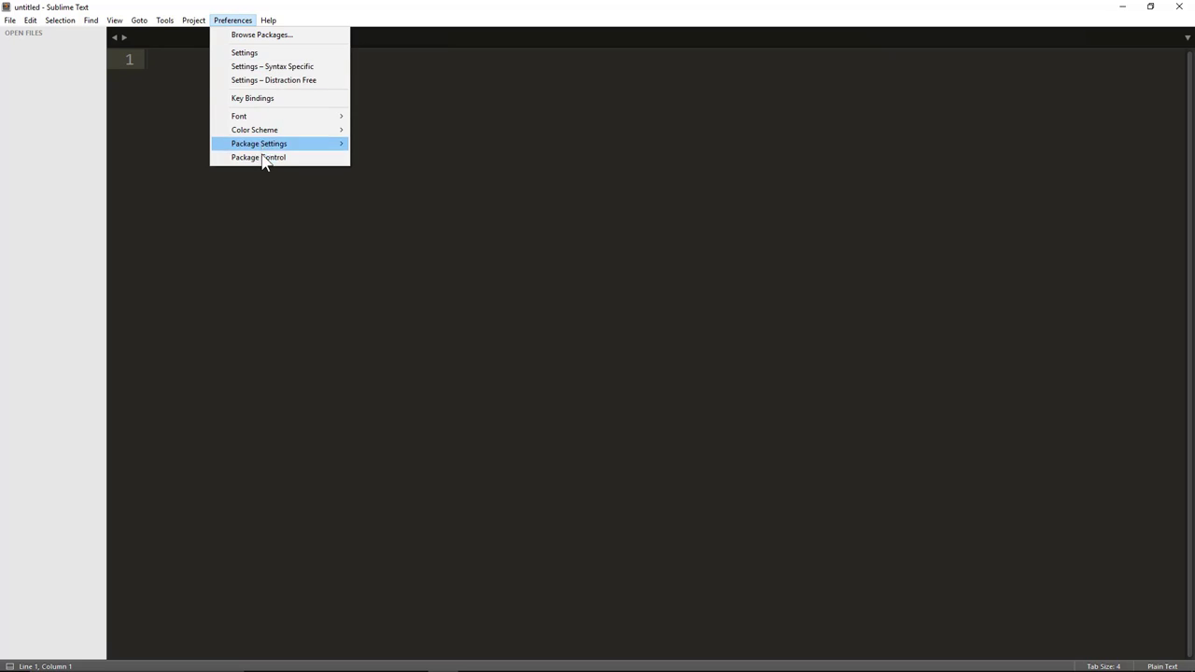
Open Package Control and filter its commands by 'install' to reach Install Package.
left_click(258, 157)
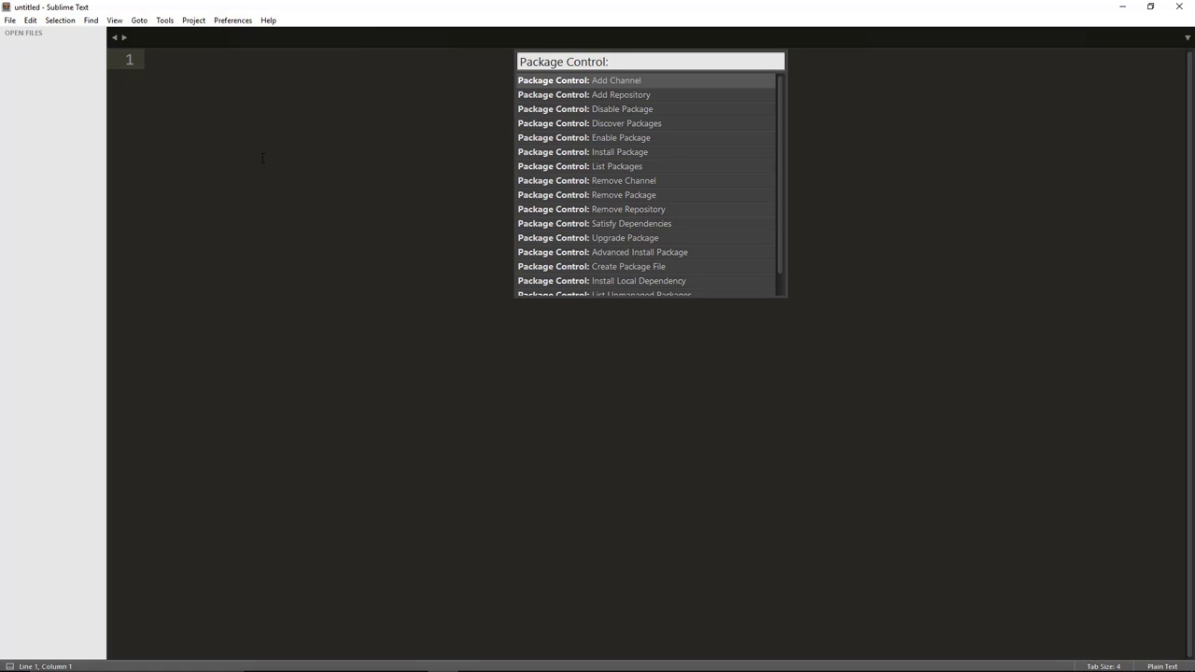
type("install")
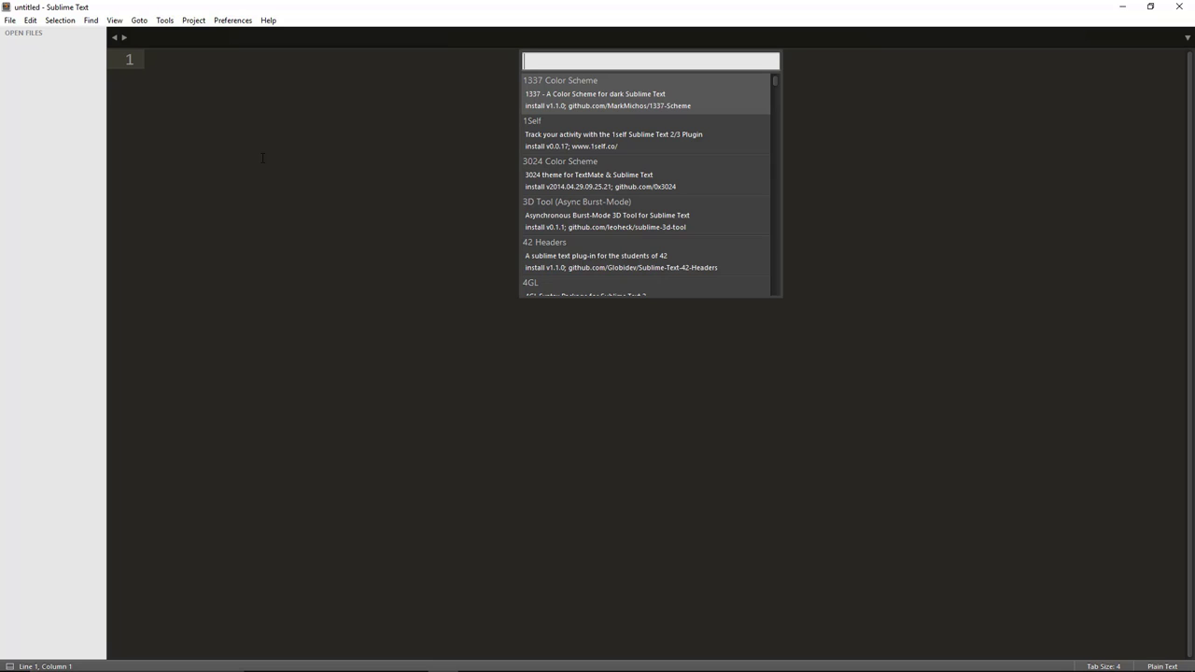
Search for 'seti_ui' and install the Seti_UI package.
type("seti")
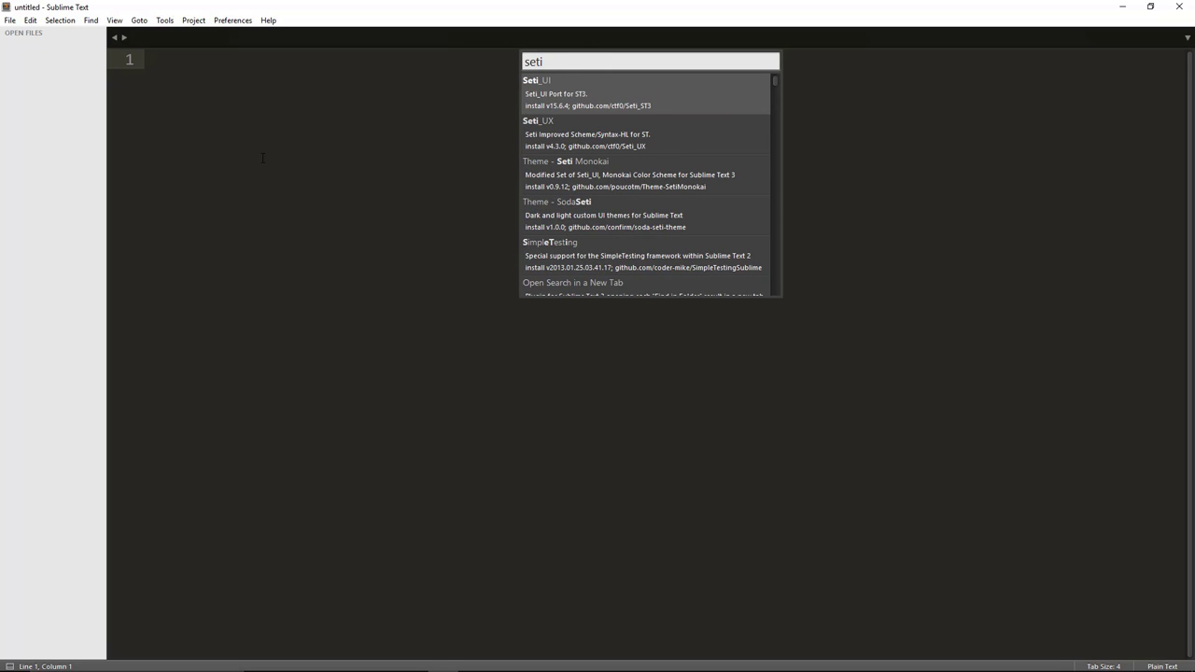
type("_ui")
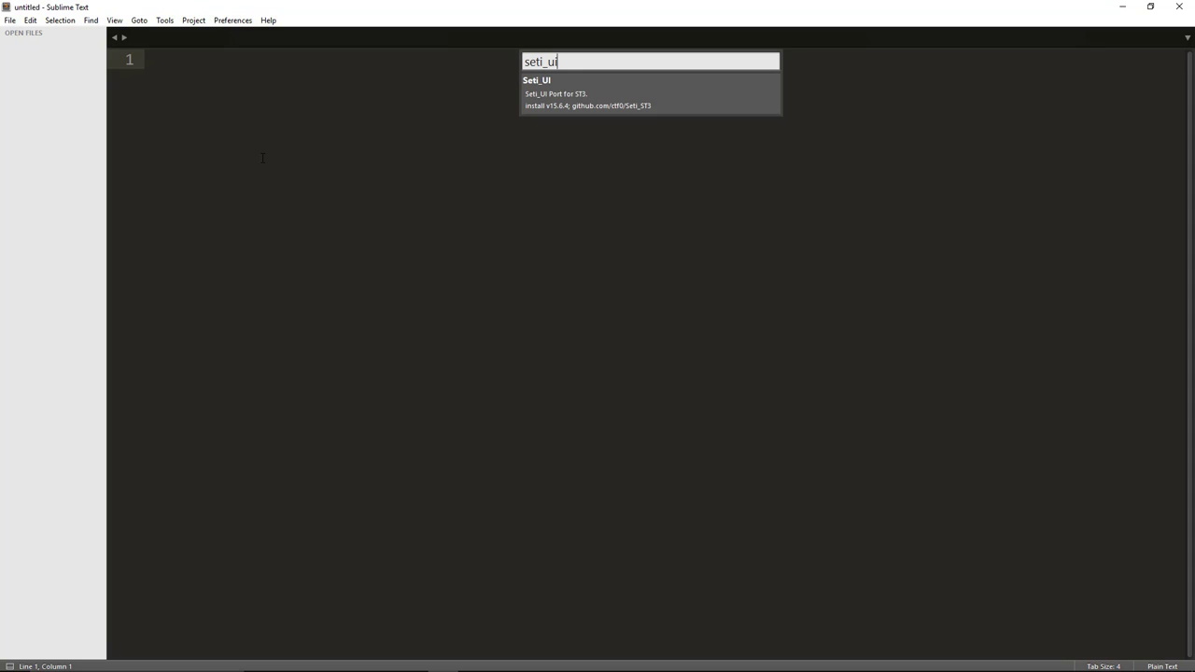
left_click(650, 93)
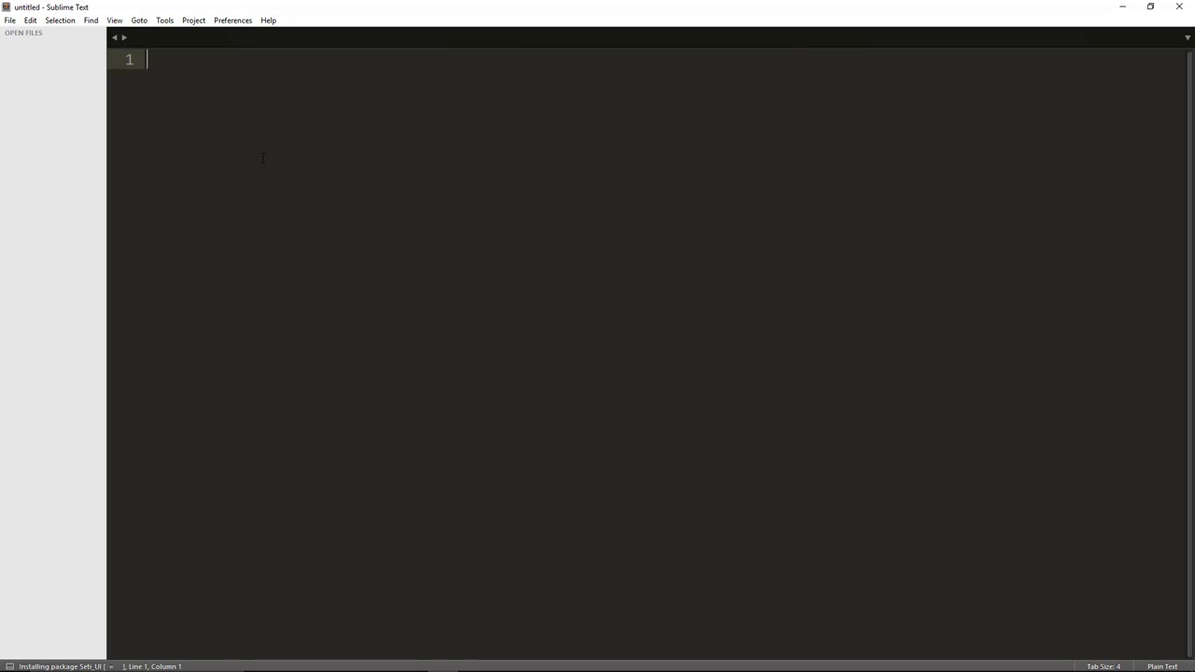
mouse_move(138, 584)
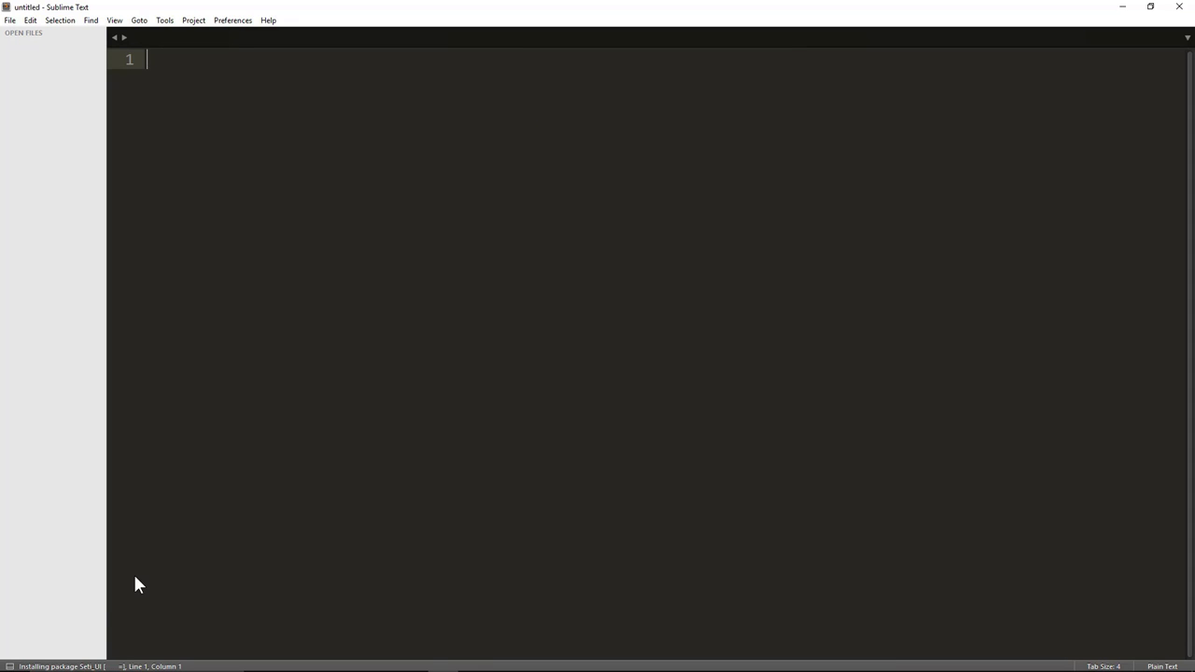
mouse_move(45, 658)
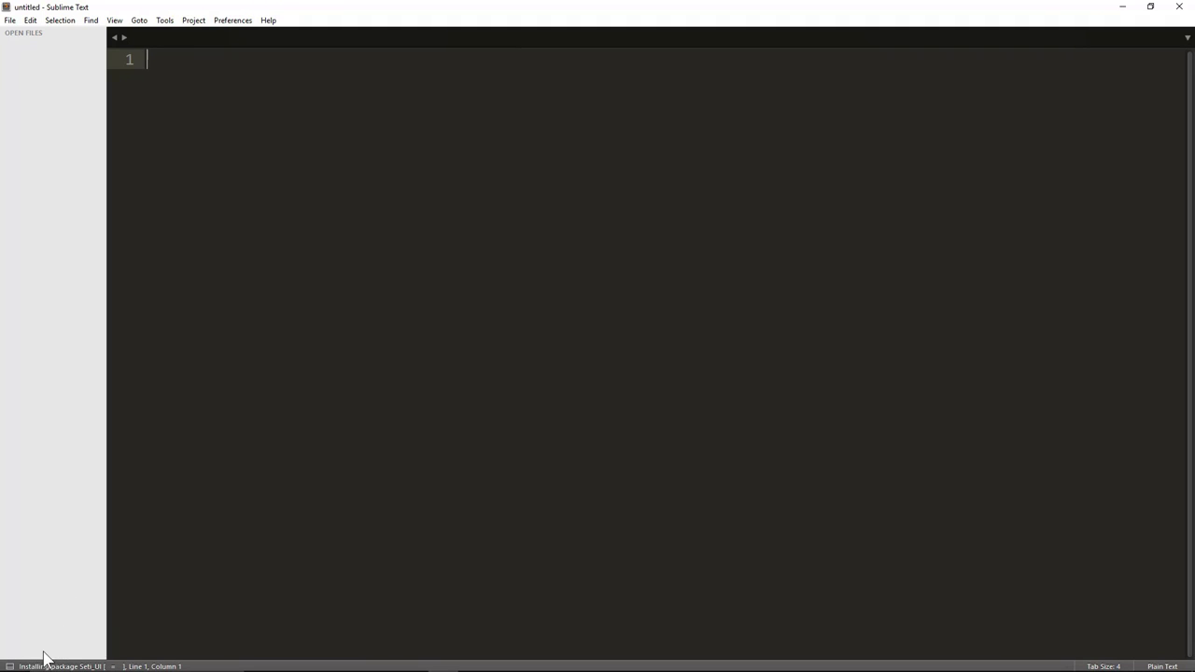
mouse_move(16, 637)
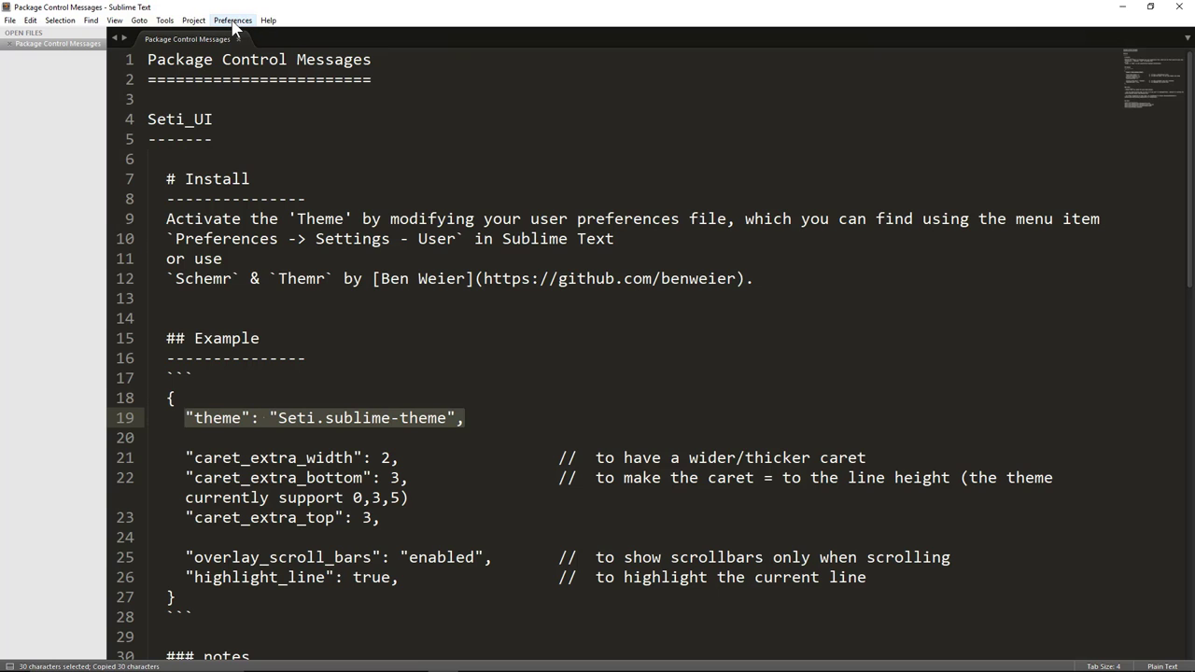
Add "theme": "Seti.sublime-theme" to the User settings file and save it.
left_click(232, 19)
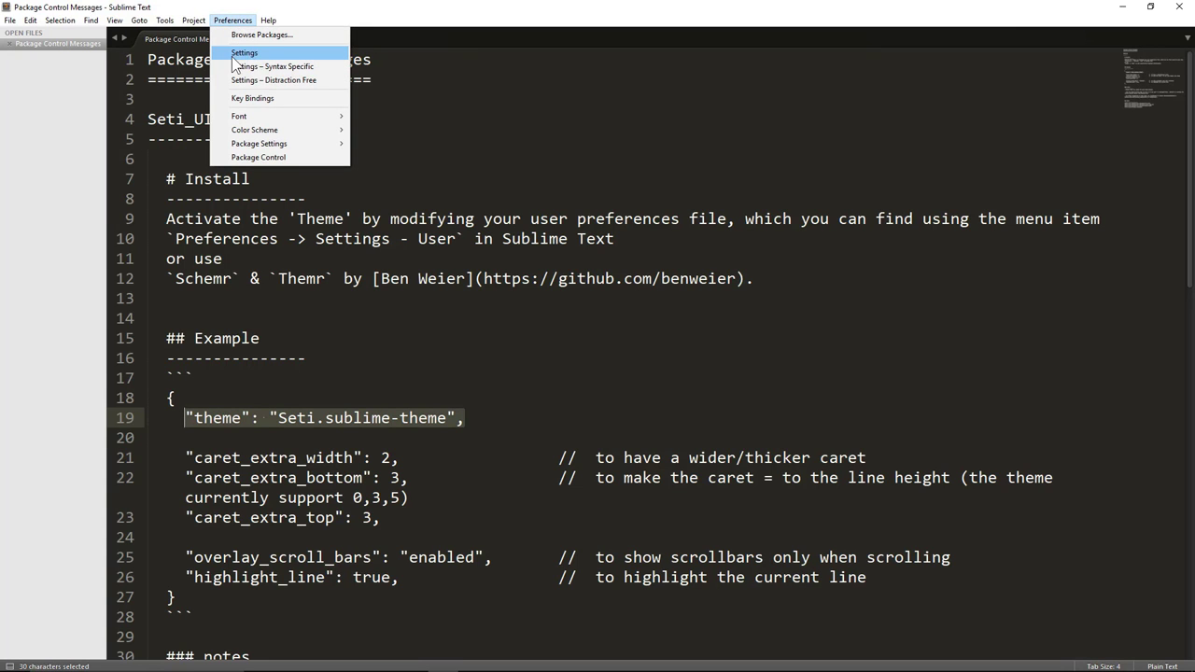
left_click(243, 53)
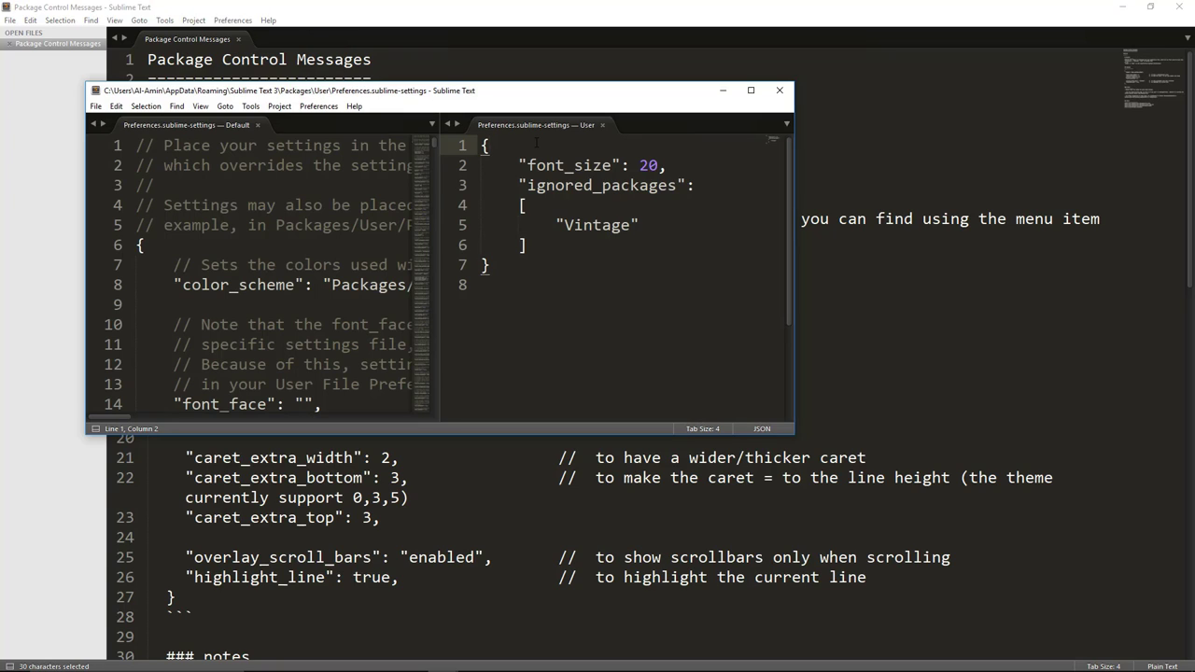
key("enter")
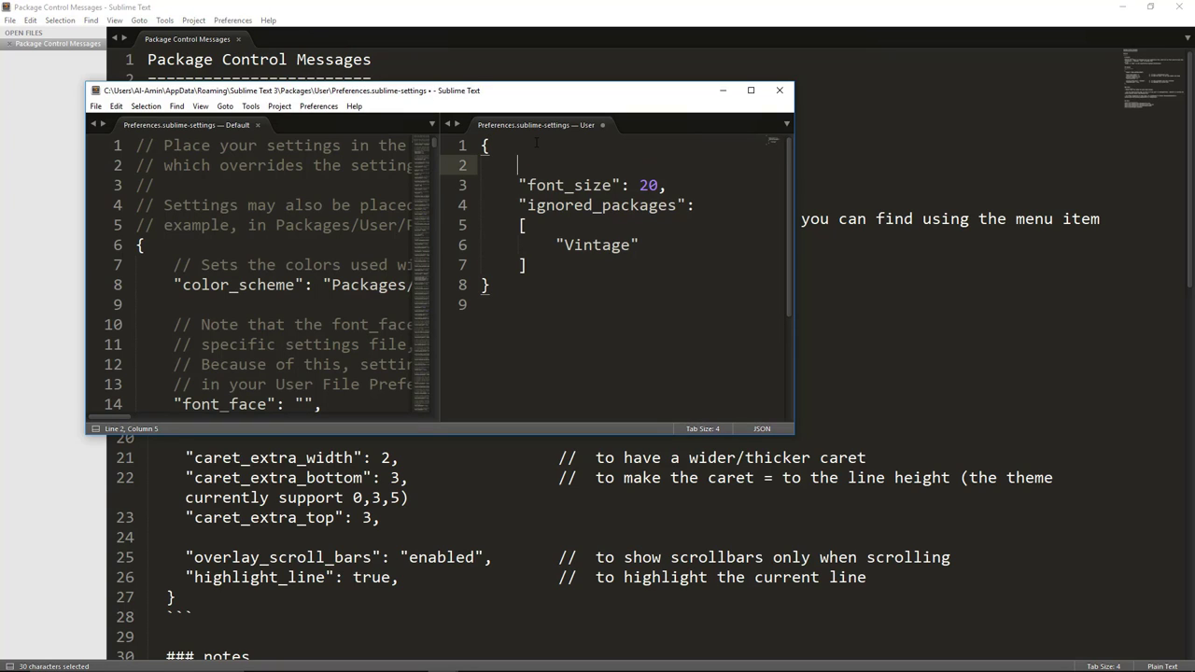
type("\"theme\": \"Seti.sublime-theme\",")
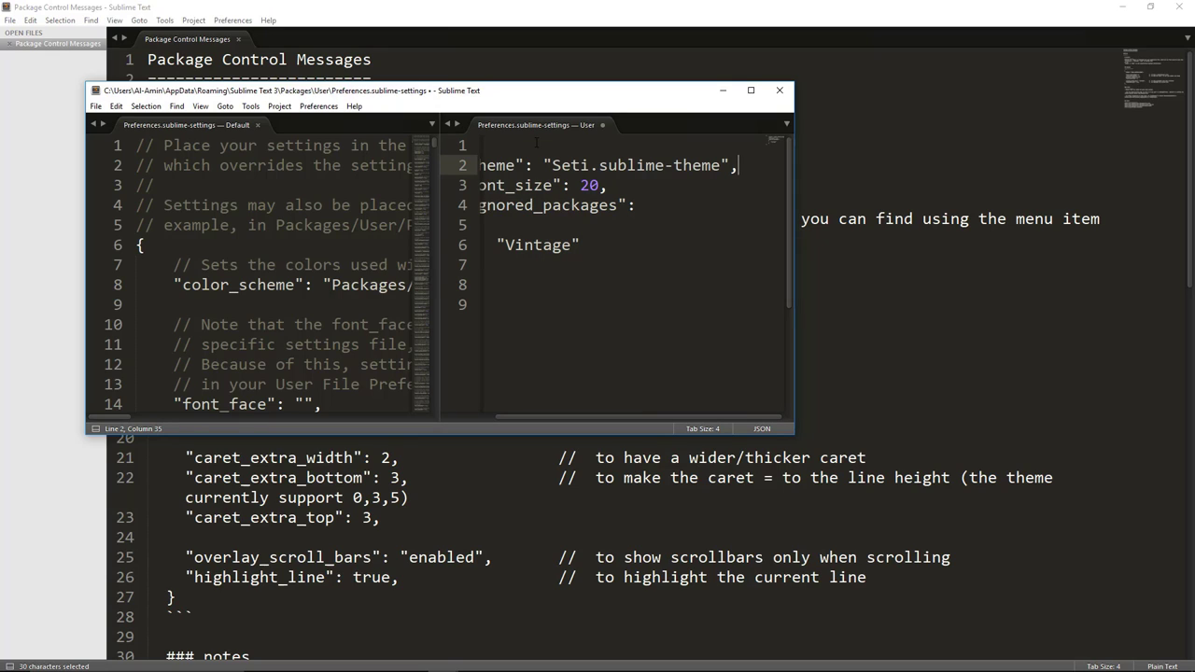
key("ctrl+s")
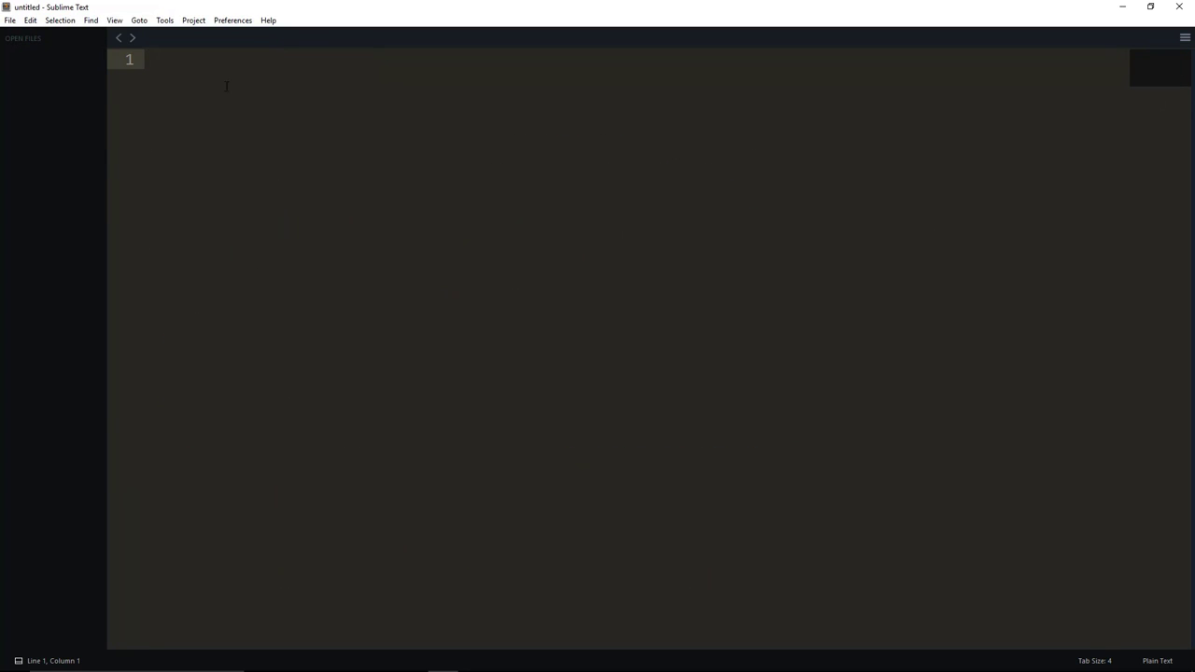
mouse_move(66, 107)
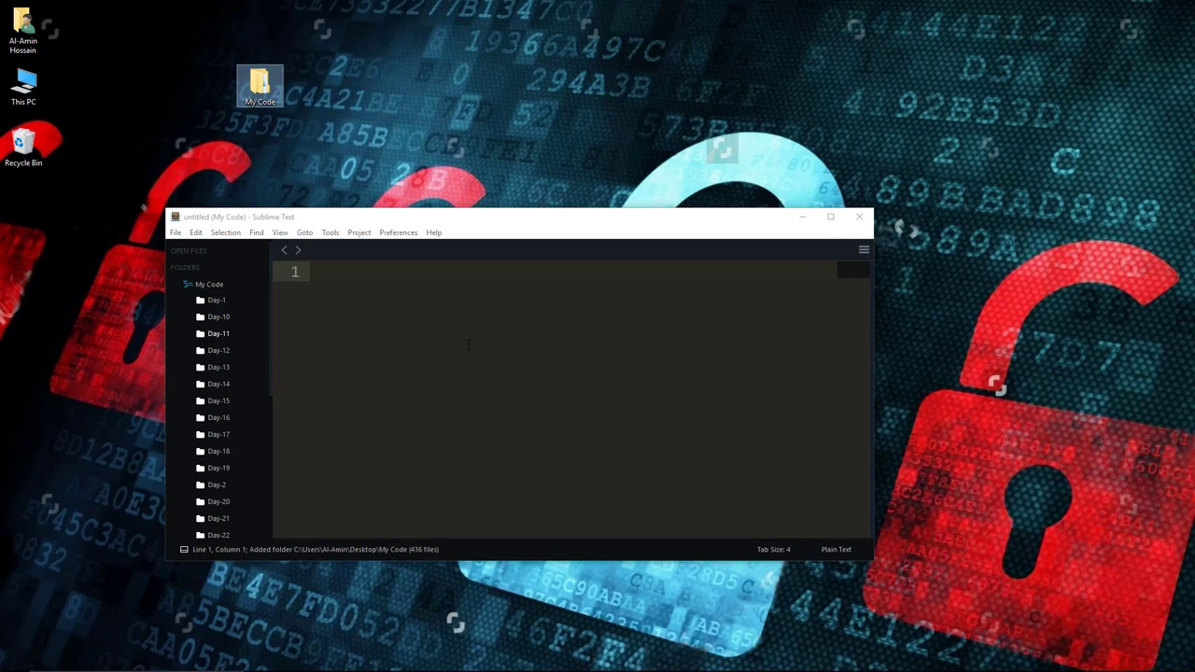
Maximize the window, expand Day-26's js, img, fonts and css folders, then collapse Day-26.
left_click(831, 216)
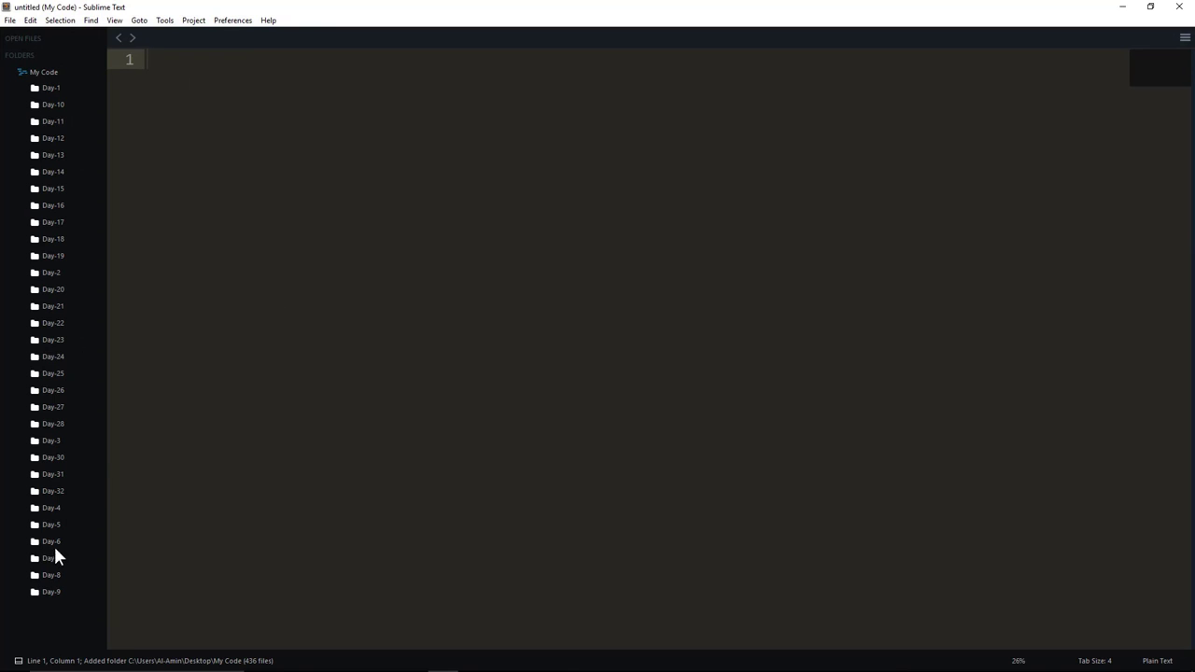
left_click(52, 389)
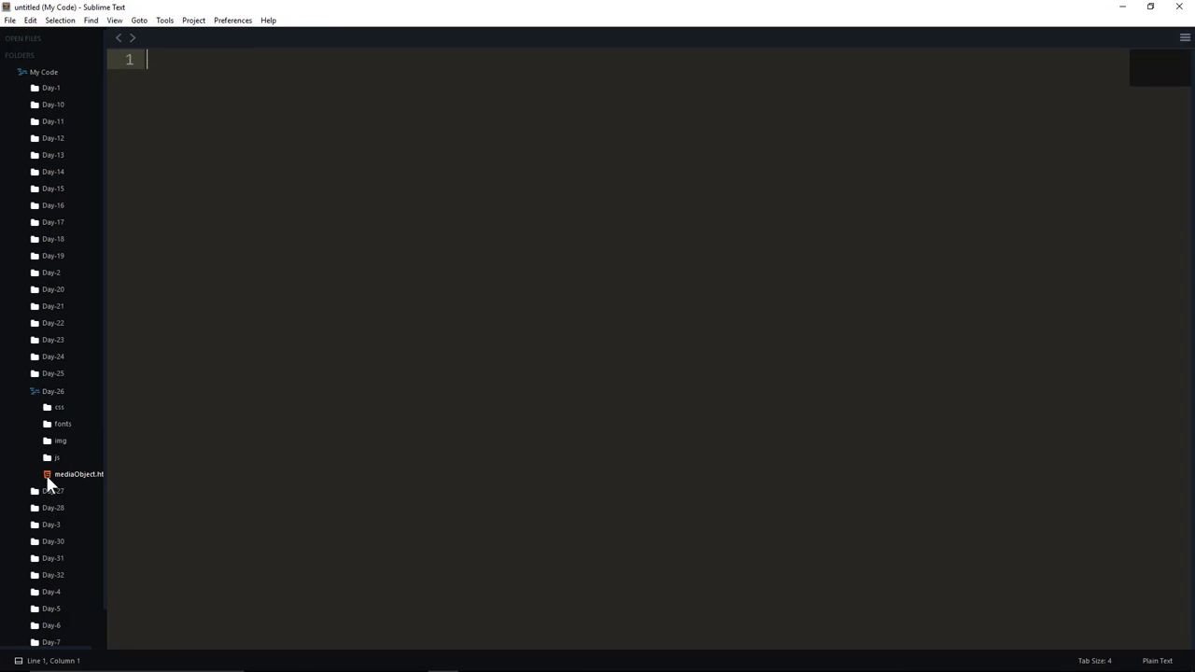
mouse_move(52, 466)
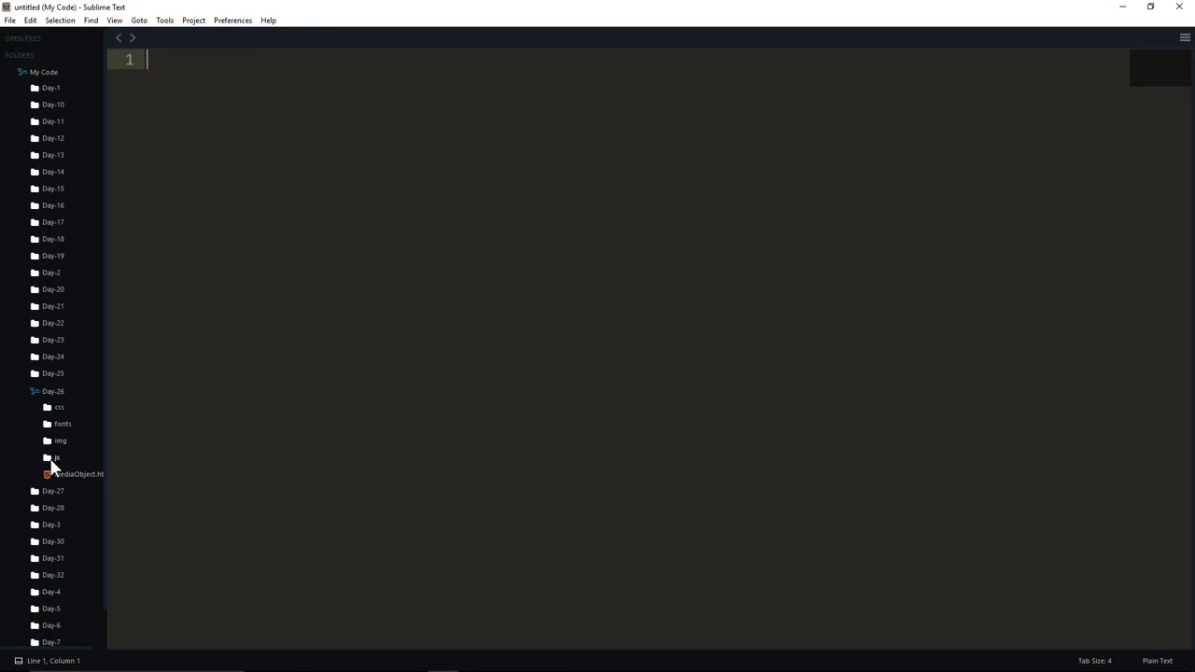
left_click(56, 457)
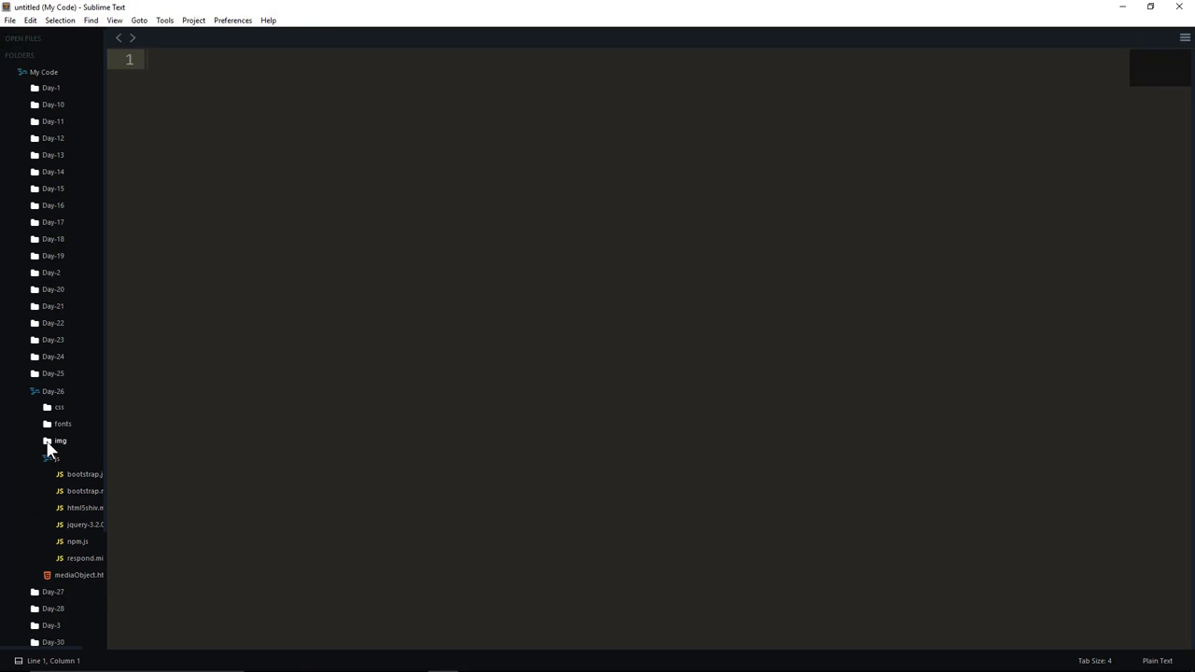
left_click(60, 440)
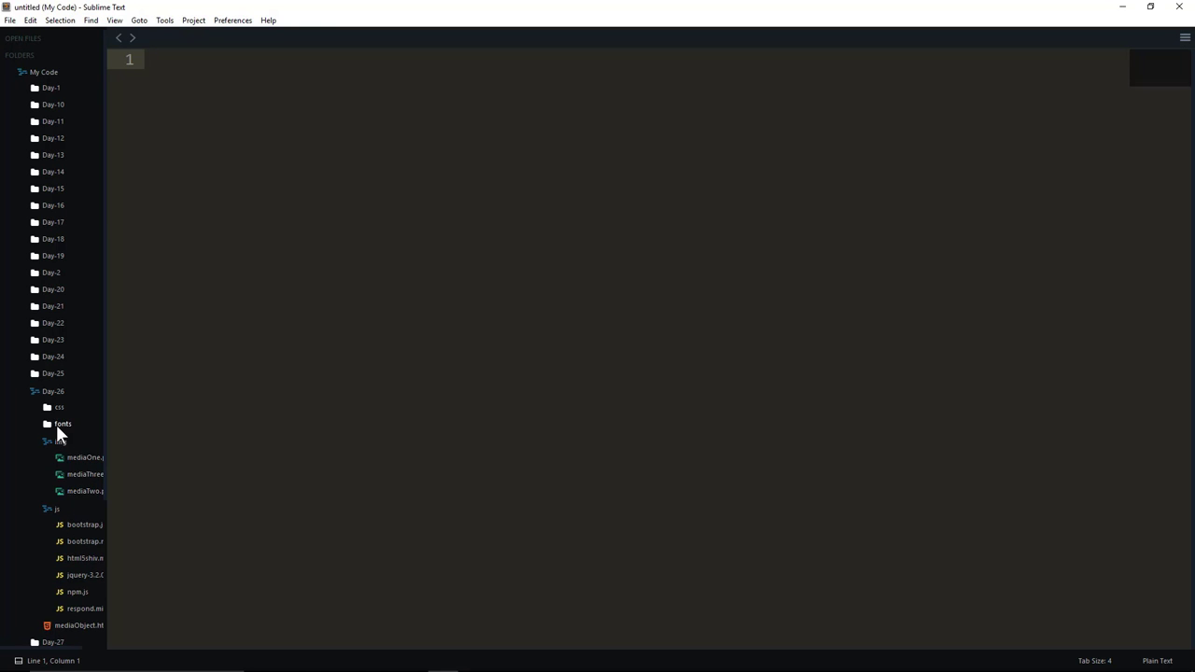
left_click(62, 424)
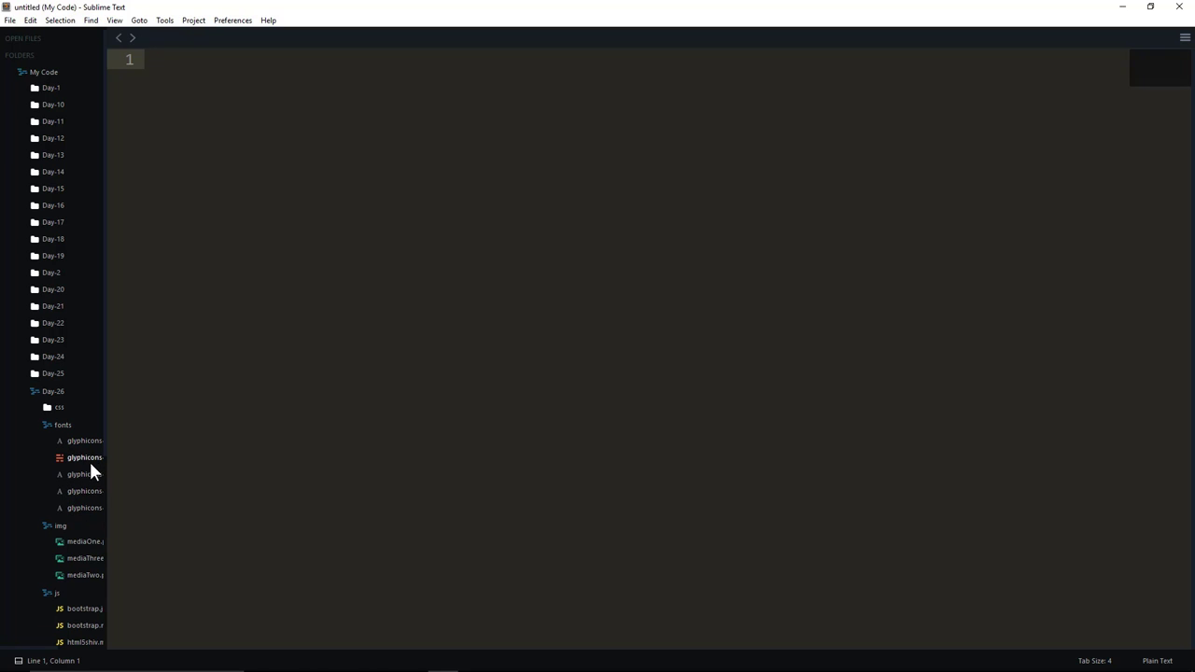
left_click(59, 408)
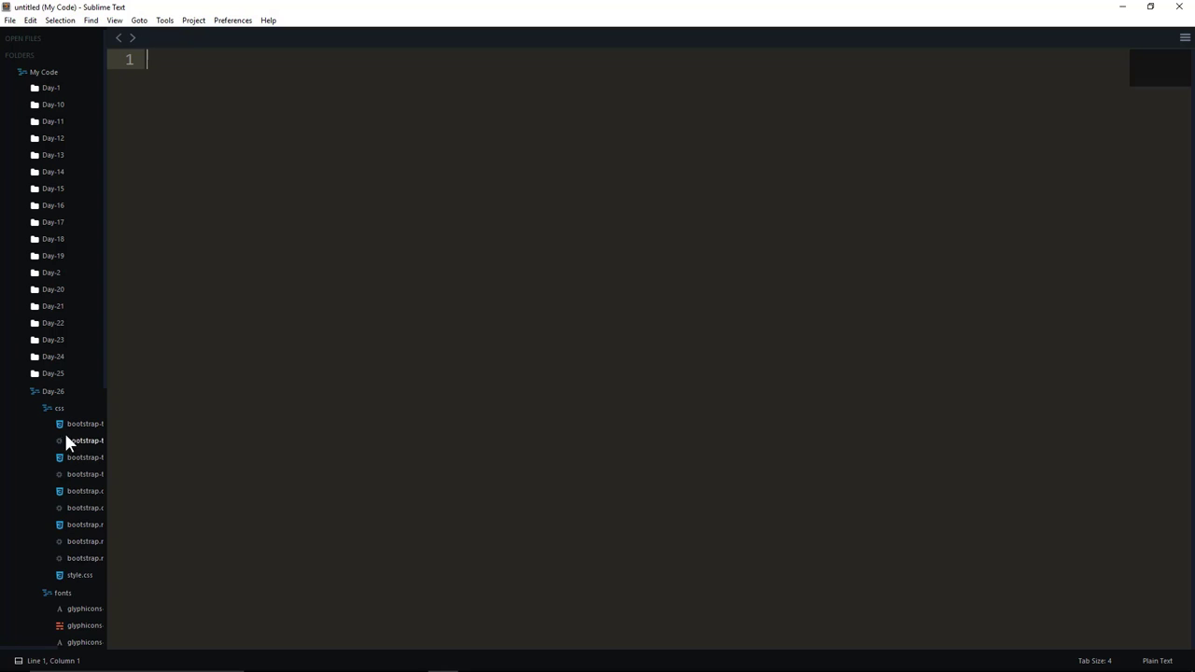
left_click(53, 390)
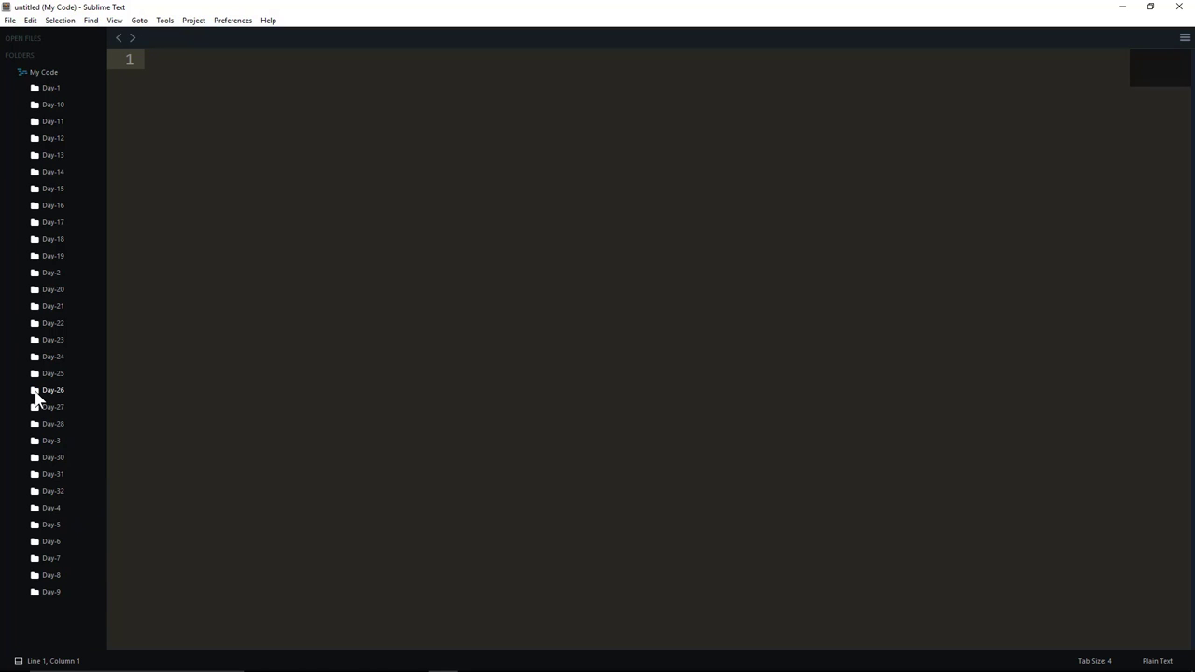